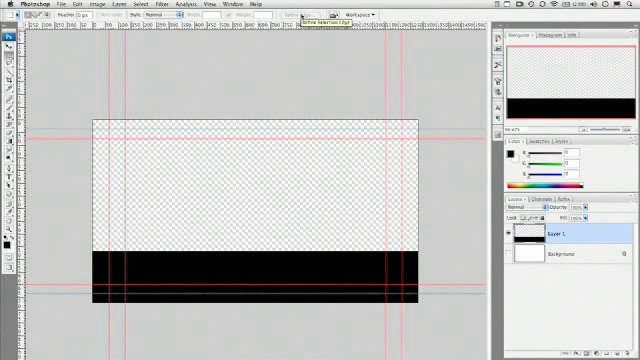
Fill the bottom strip between the guides on Layer 1 with black.
click(215, 6)
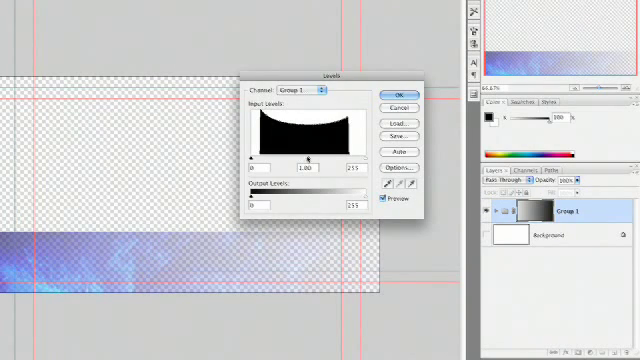
Drag the Levels midtone slider to lighten the grouped blue texture bar.
drag(308, 158, 298, 158)
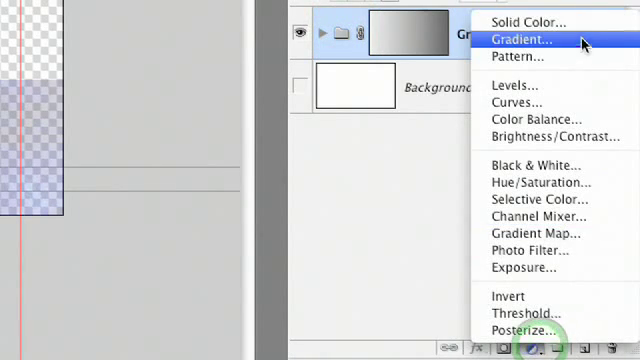
Add a red Solid Color fill layer clipped to Group 1.
click(527, 22)
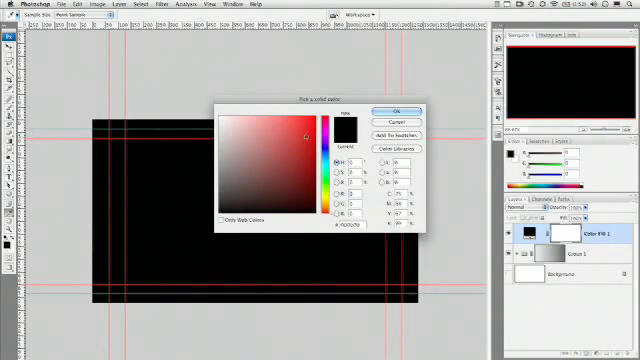
click(393, 110)
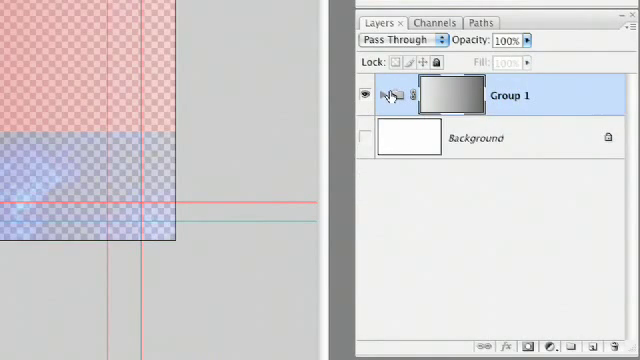
click(382, 96)
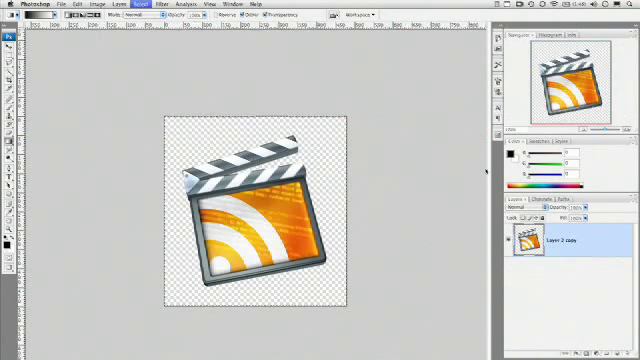
Paste the clapperboard icon onto the bar's right end with a drop shadow.
click(46, 5)
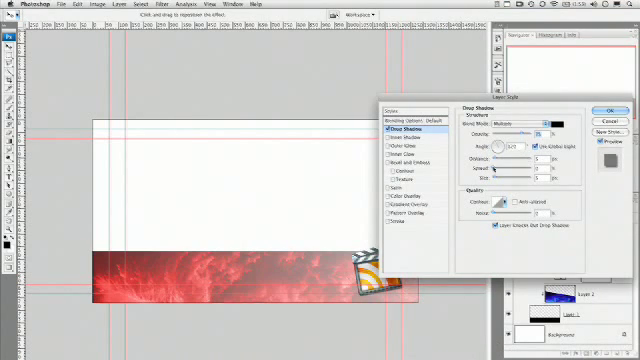
click(602, 107)
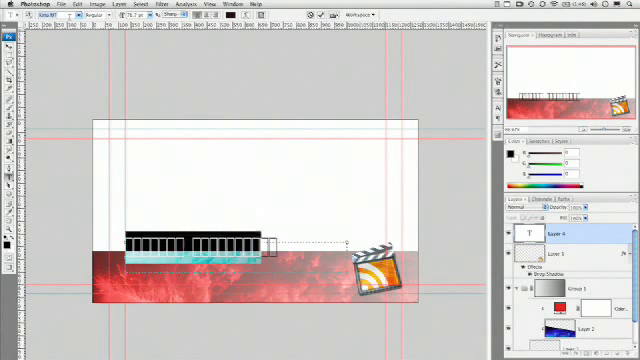
Type 'Richard Harrington' above the bar and browse the font family list.
text(Richard Harrington)
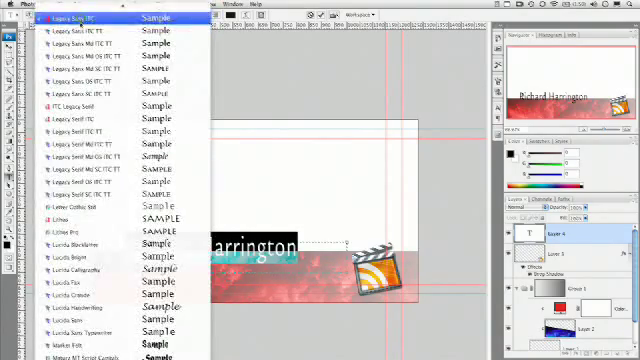
scroll(down, 3)
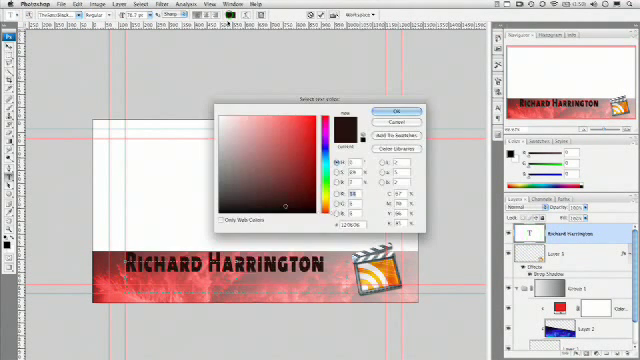
Set the Richard Harrington text colour to white in the Color Picker.
click(382, 110)
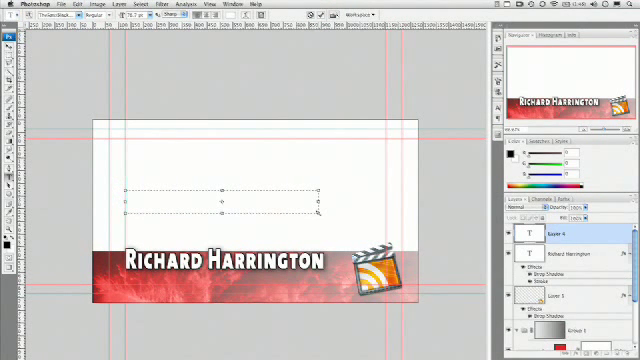
Type 'Video Podcaster' into a paragraph text box below the name.
click(148, 194)
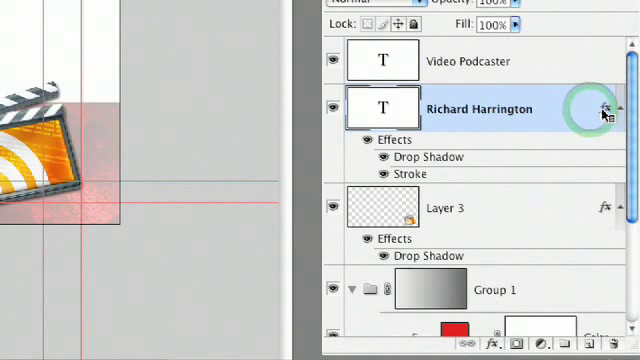
Copy the name layer's drop shadow and stroke onto the Video Podcaster layer.
click(601, 110)
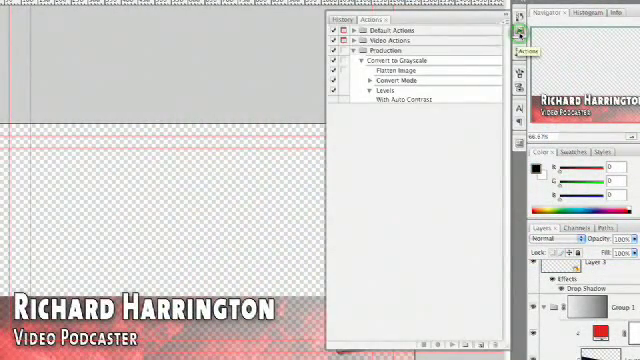
Load the Video Actions set from the Actions panel flyout menu.
click(500, 27)
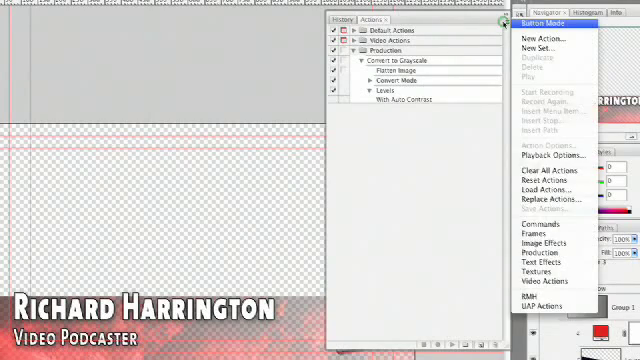
mouse_move(548, 272)
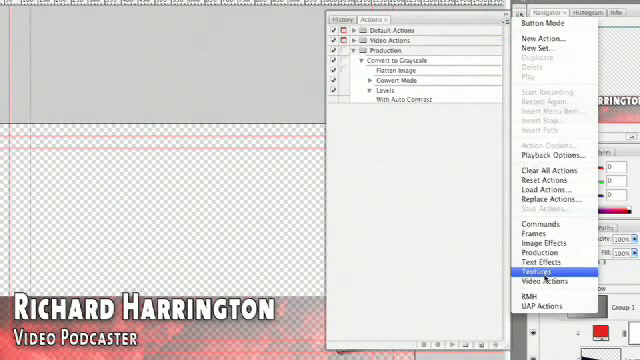
click(547, 283)
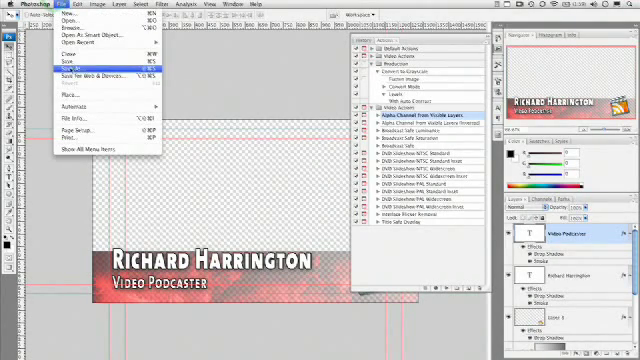
Save to the Desktop as 'Lower Third.tif' with Layers and Alpha Channels.
click(81, 73)
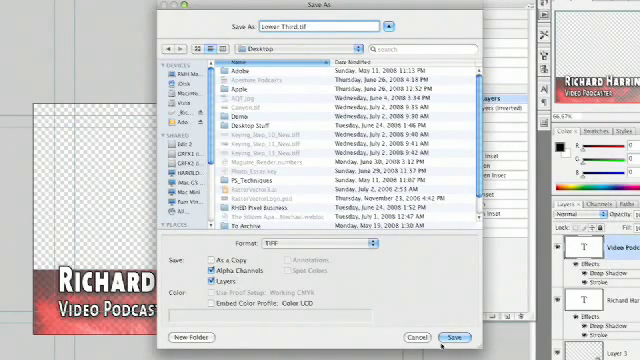
click(458, 334)
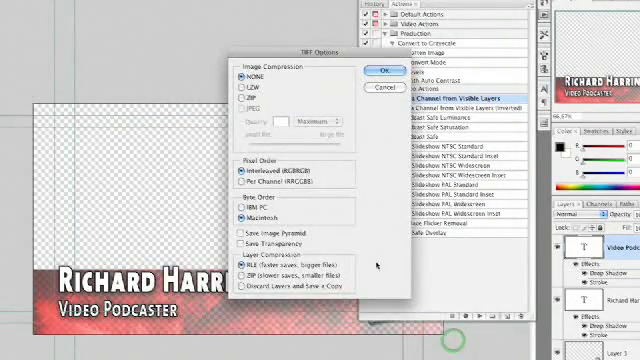